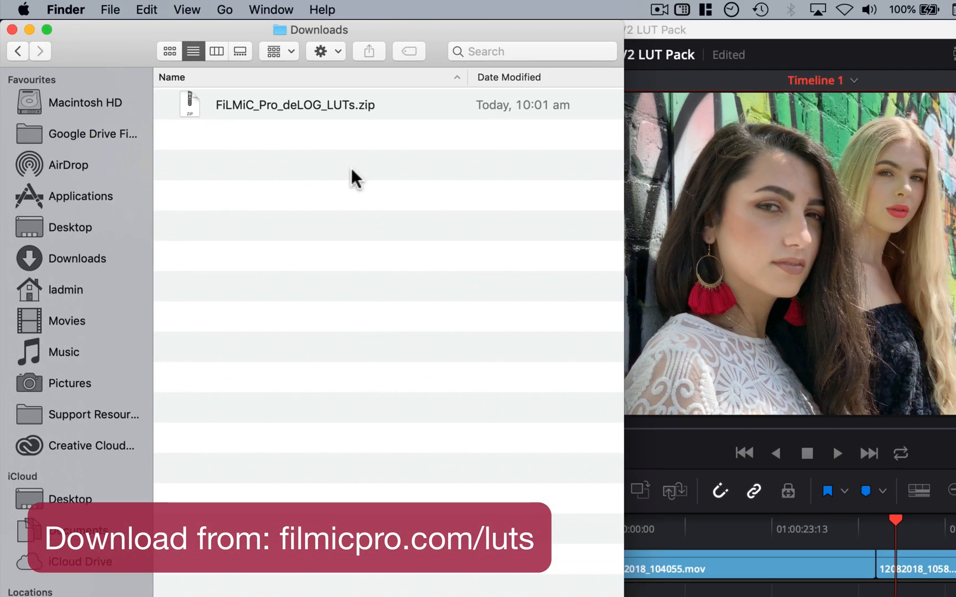
- Extract FiLMiC_Pro_deLOG_LUTs.zip in Downloads, expand the folder showing the deFlat and deLog CUBE files, and return to Resolve
{"action": "left_click", "coordinate": [295, 104]}
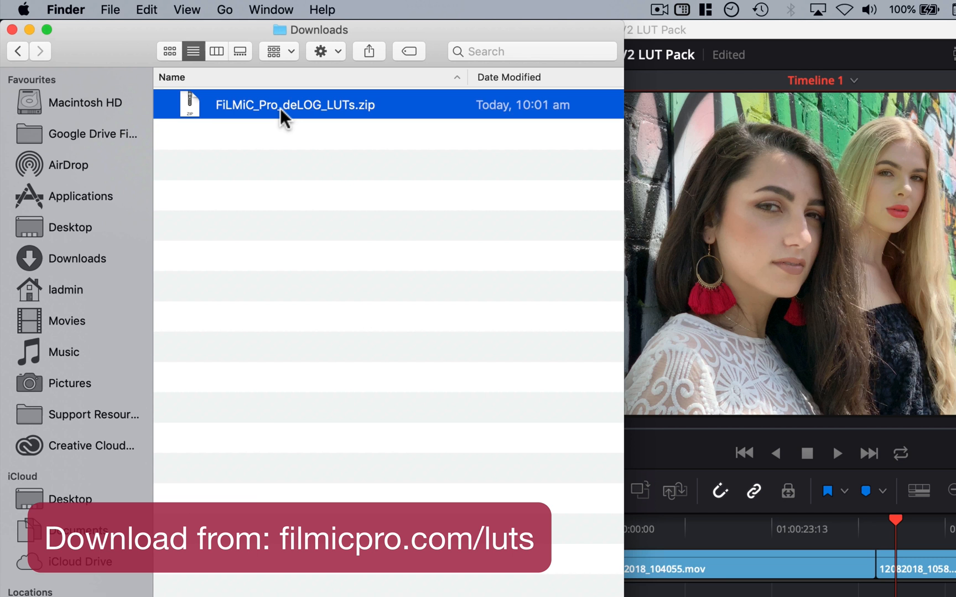
{"action": "double_click", "coordinate": [294, 104]}
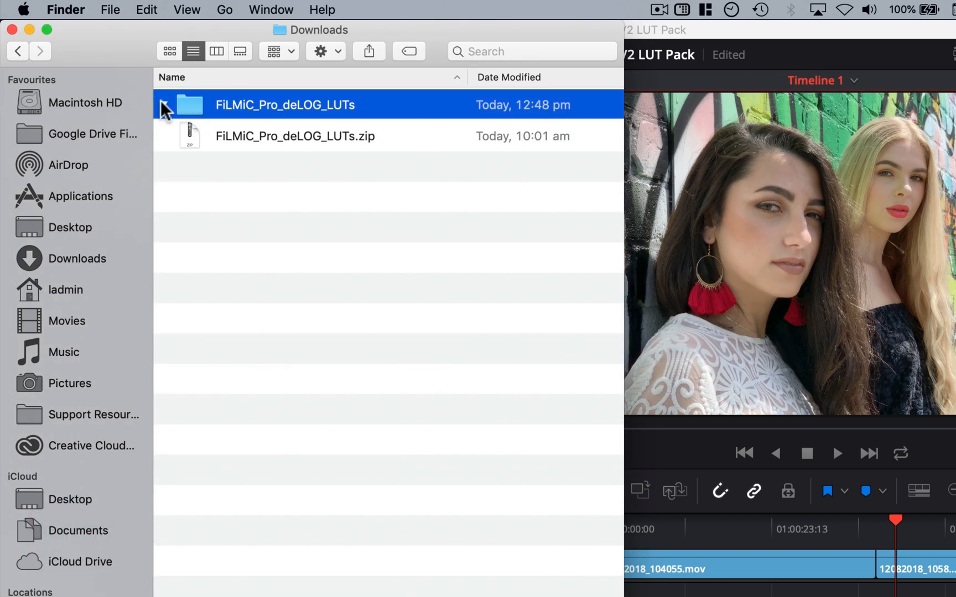
{"action": "left_click", "coordinate": [166, 105]}
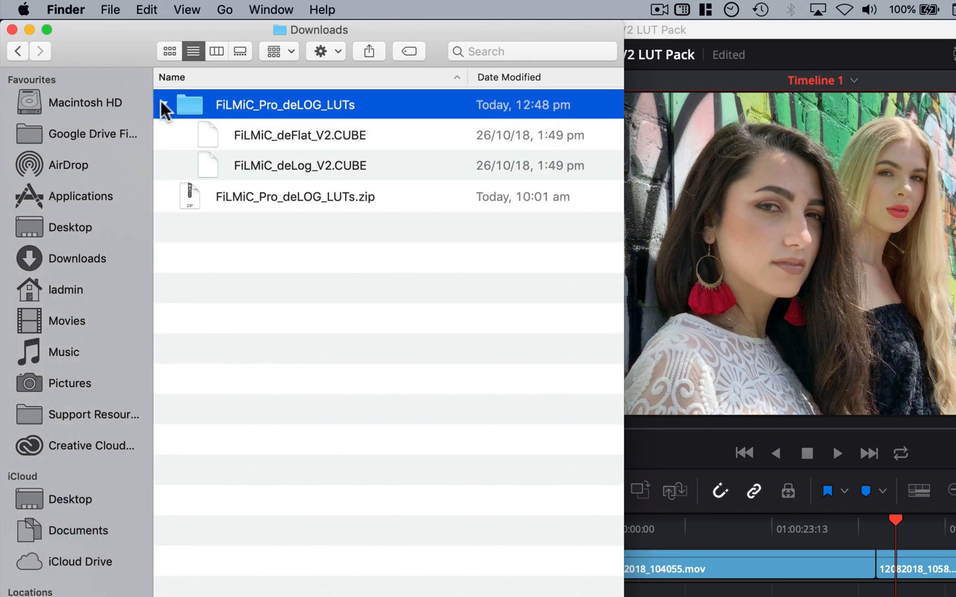
{"action": "left_click", "coordinate": [163, 104]}
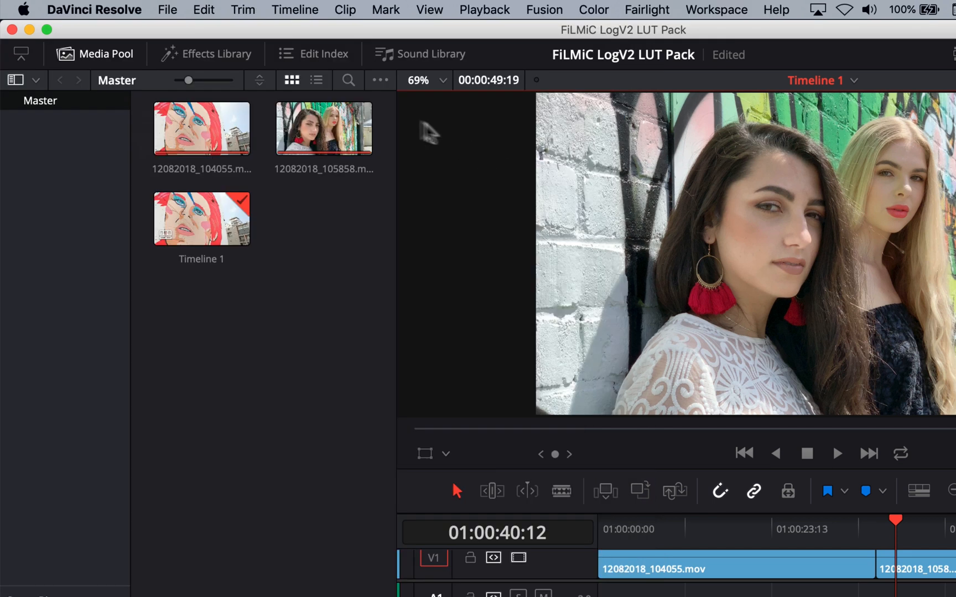
- From Project Settings > Color Management, open Resolve's LUT folder in Finder
{"action": "left_click", "coordinate": [167, 9]}
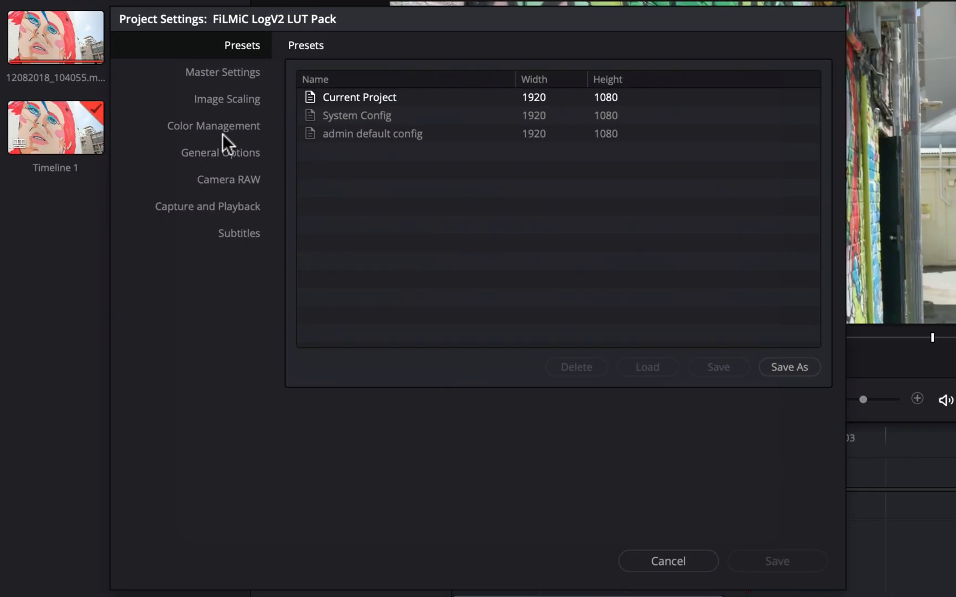
{"action": "left_click", "coordinate": [214, 126]}
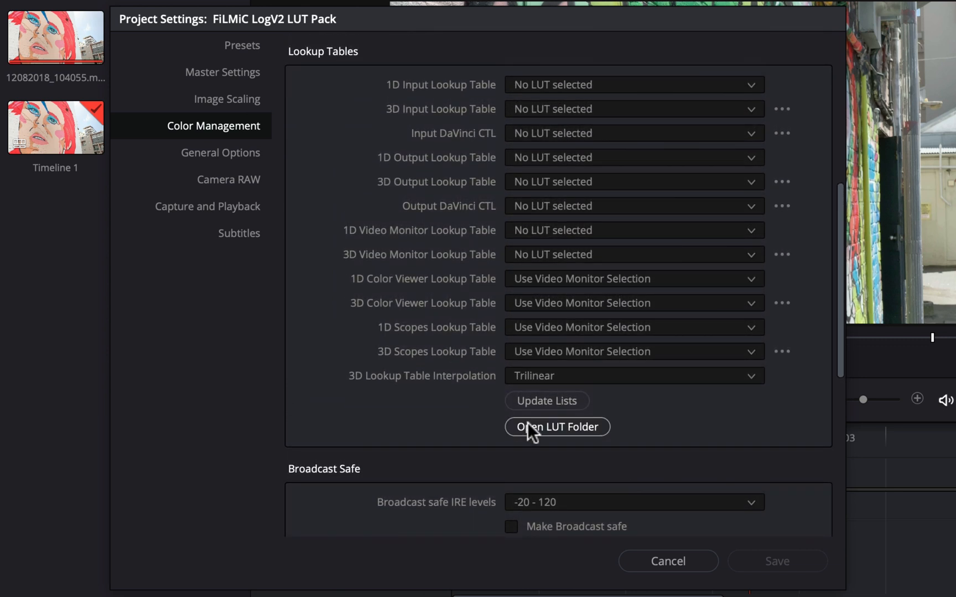
{"action": "left_click", "coordinate": [557, 426]}
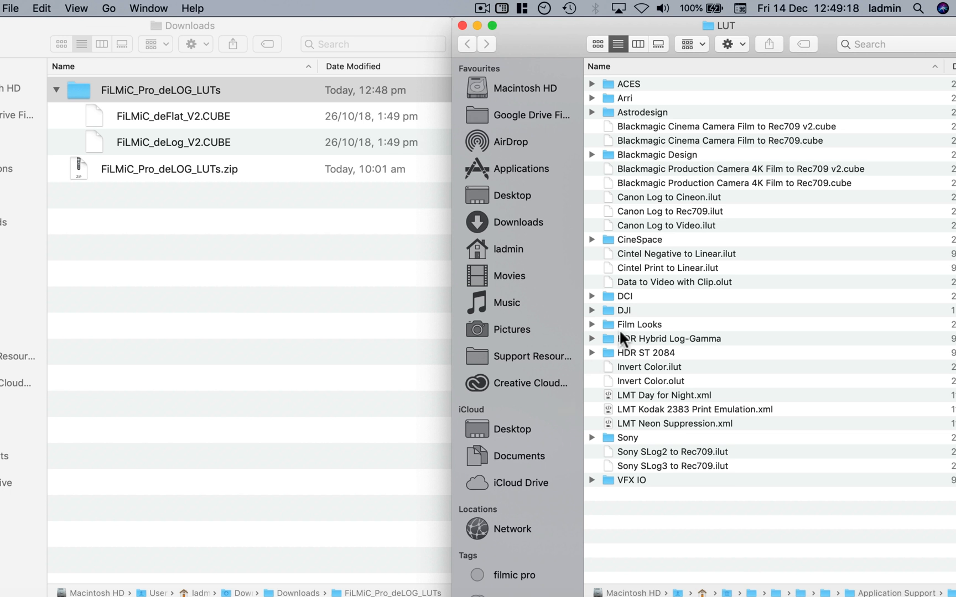
{"action": "left_click", "coordinate": [161, 91]}
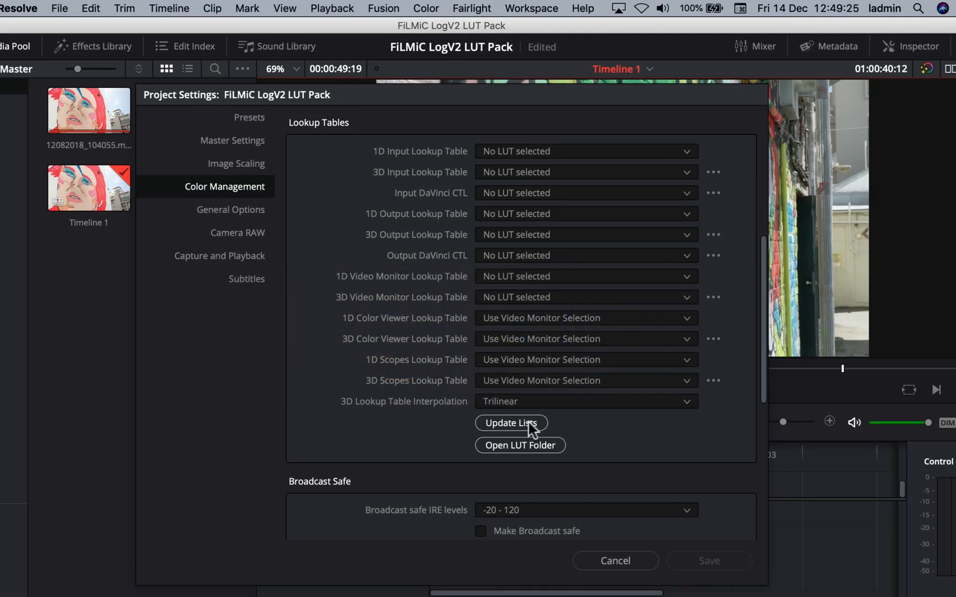
- Update the LUT lists so the newly added FiLMiC LUTs are recognised
{"action": "left_click", "coordinate": [511, 422]}
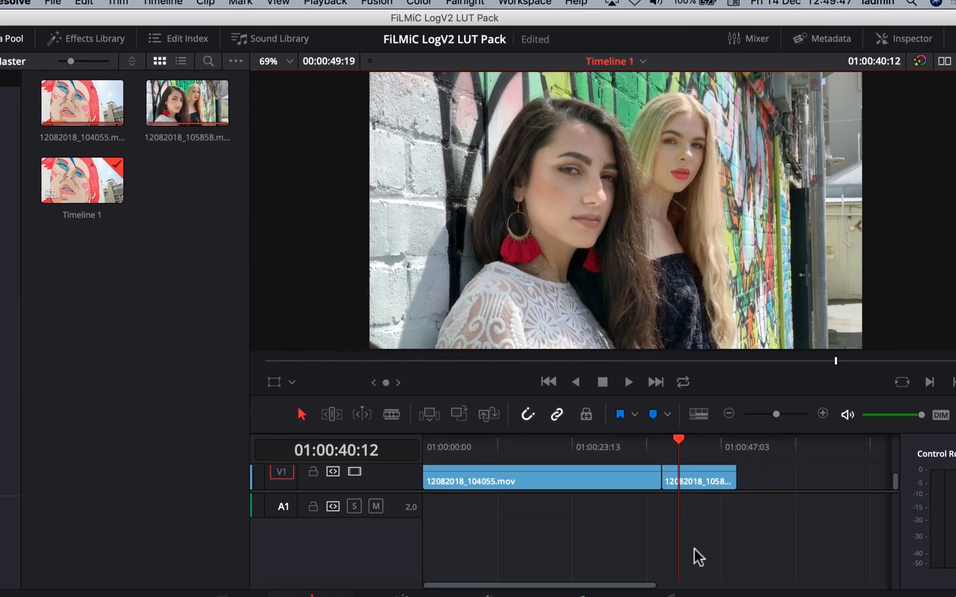
- On the Color page, assign the FiLMiC_deLog_V2 3D LUT to node 02 of the clip
{"action": "left_click", "coordinate": [463, 572]}
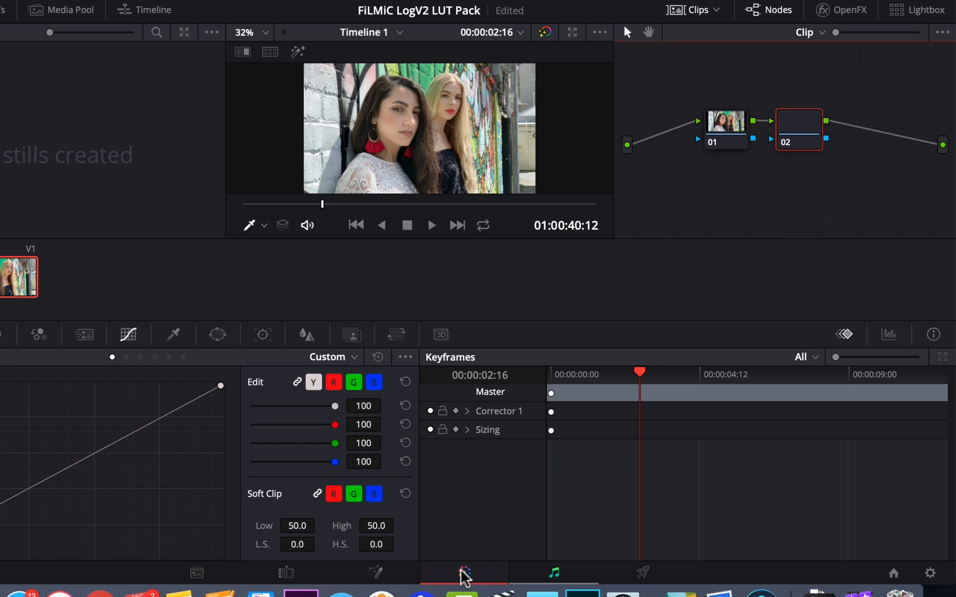
{"action": "right_click", "coordinate": [792, 128]}
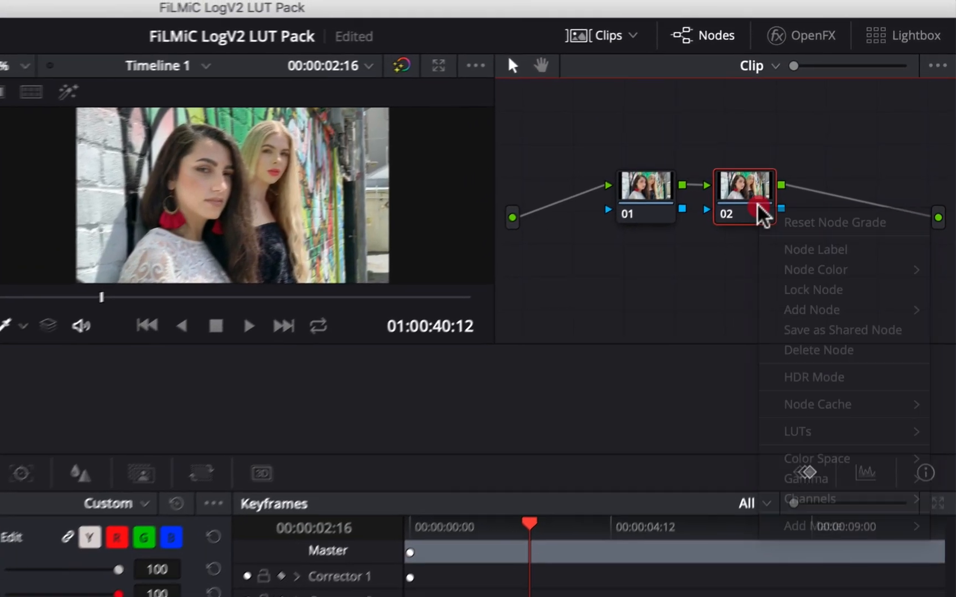
{"action": "mouse_move", "coordinate": [795, 443]}
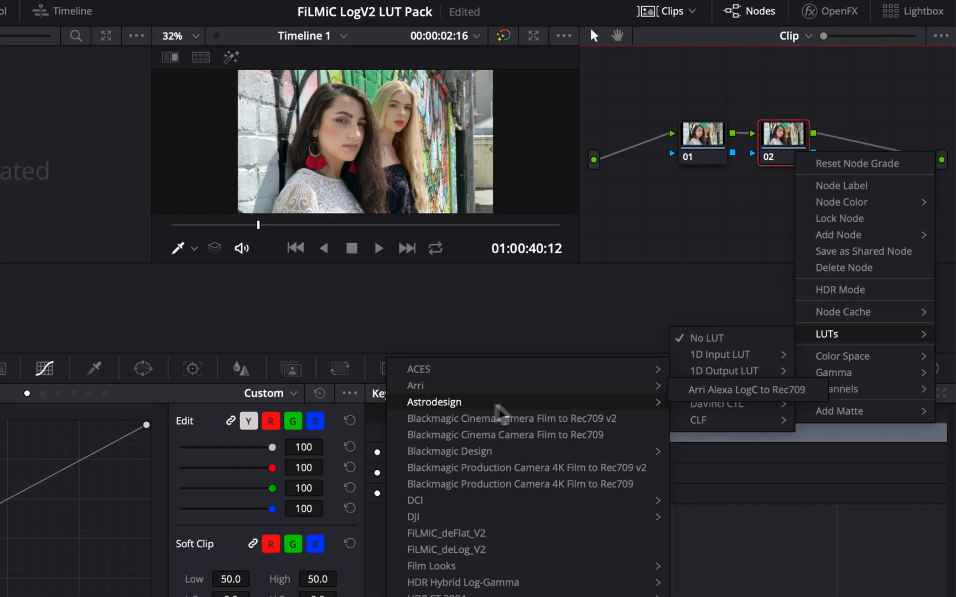
{"action": "mouse_move", "coordinate": [446, 549]}
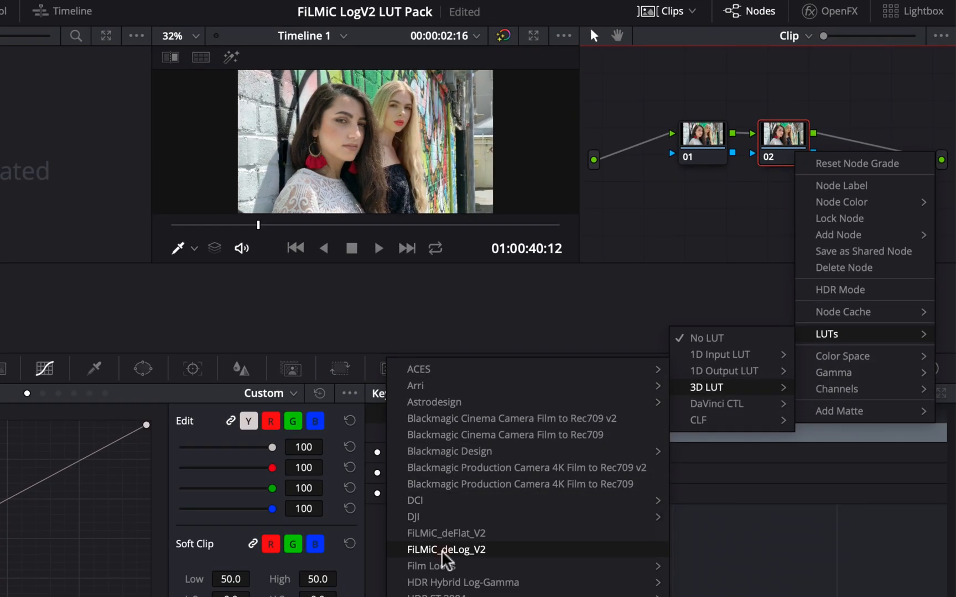
{"action": "left_click", "coordinate": [446, 549]}
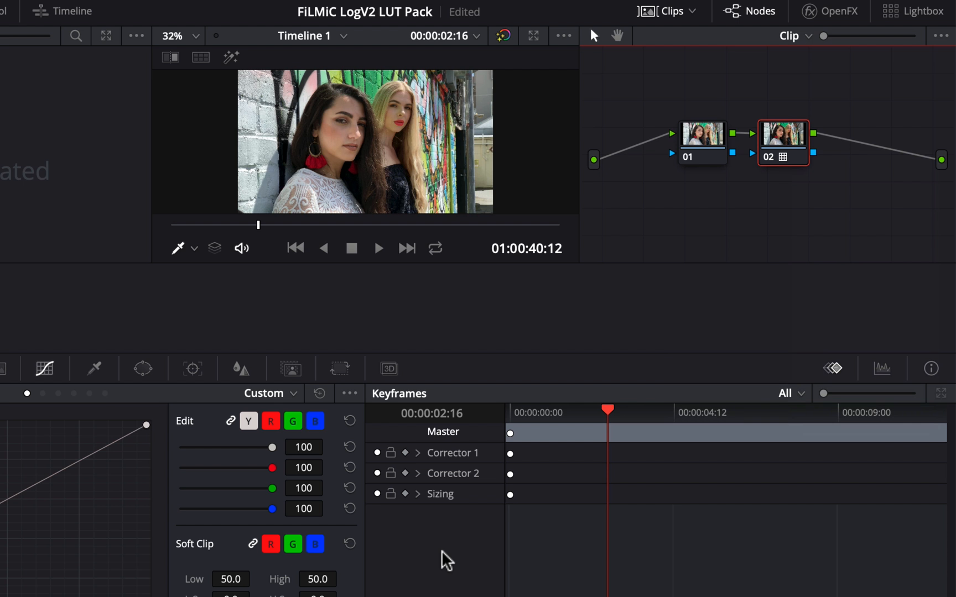